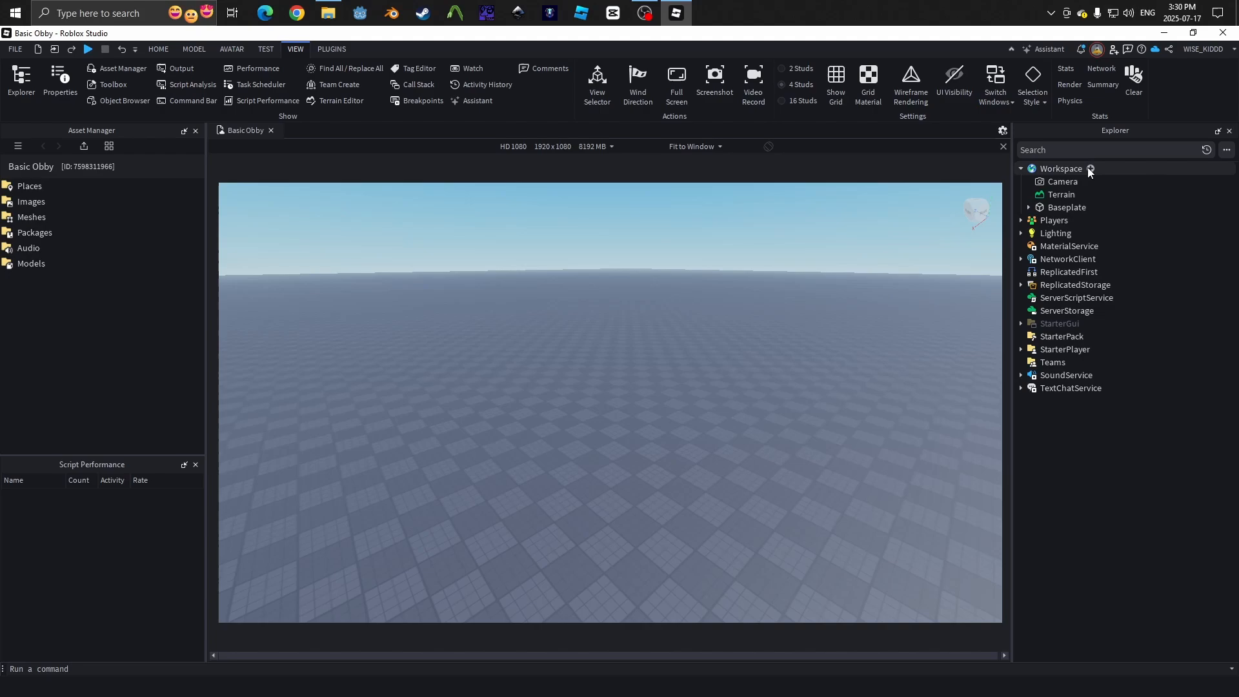
Step: Insert a SpawnLocation pad into the Workspace from the Explorer insert list
{"action": "left_click", "coordinate": [1090, 168]}
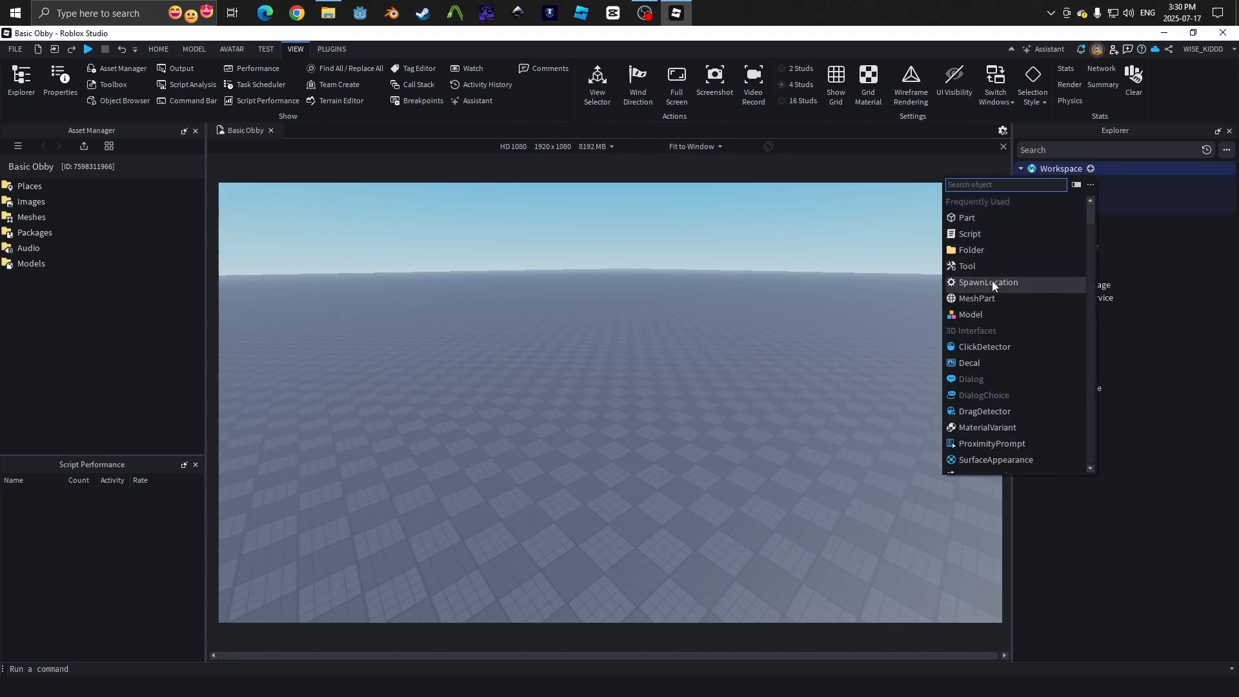
{"action": "mouse_move", "coordinate": [986, 282]}
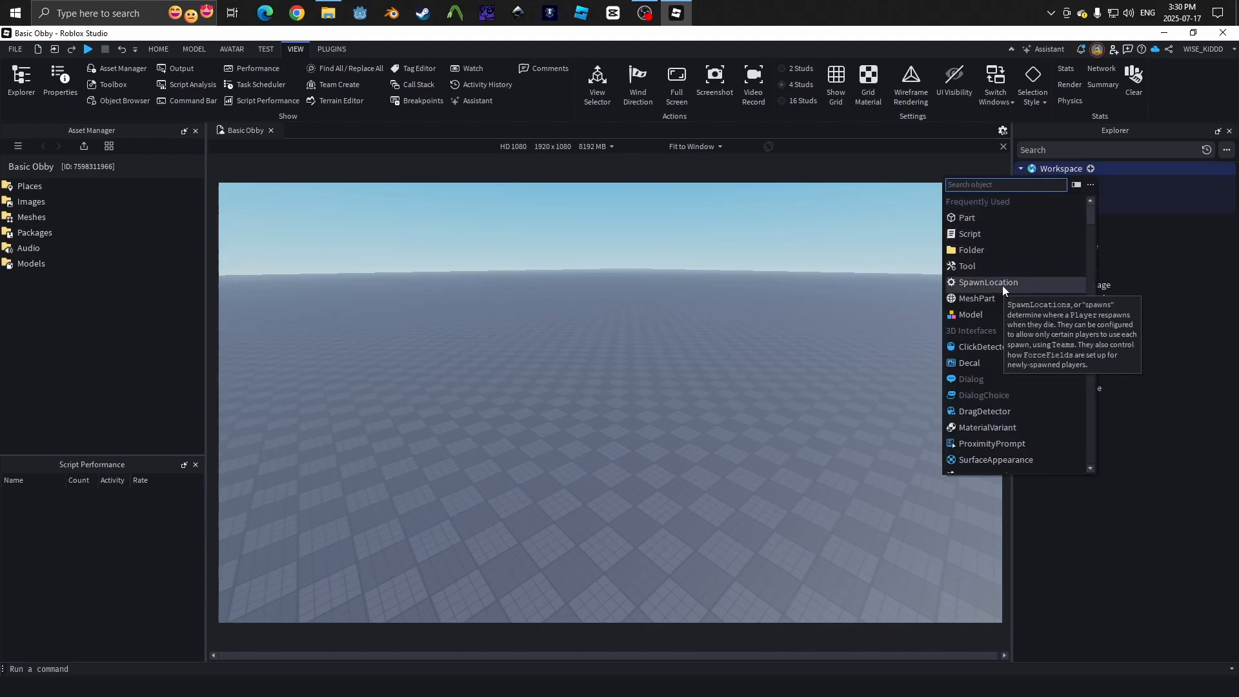
{"action": "left_click", "coordinate": [987, 282]}
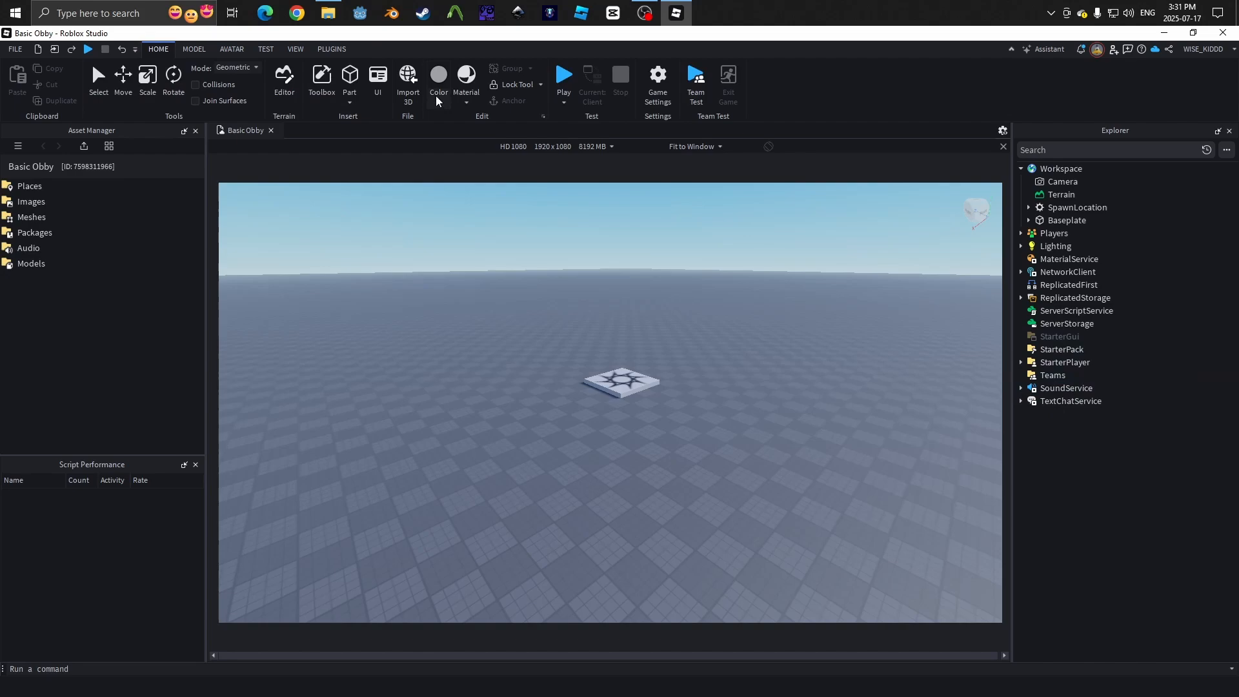
Step: Set the SpawnLocation's Transparency to 1 and start a play test
{"action": "left_click", "coordinate": [563, 76]}
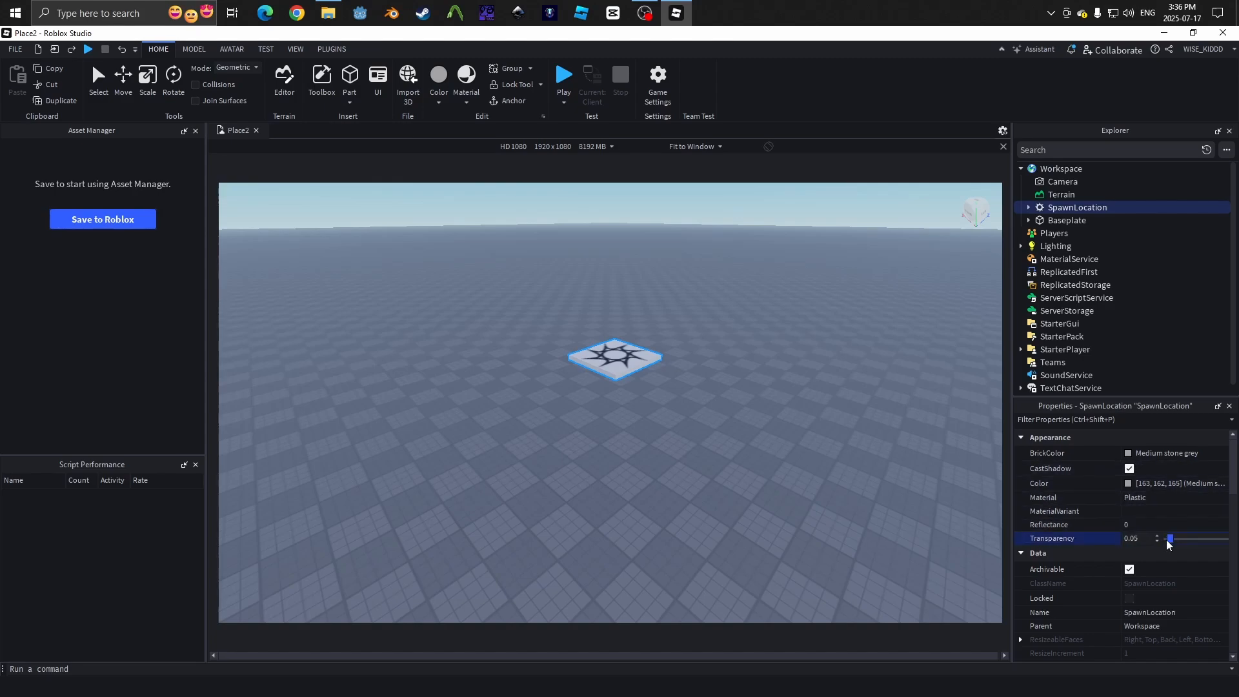
{"action": "left_click_drag", "start_coordinate": [1169, 538], "coordinate": [1229, 538]}
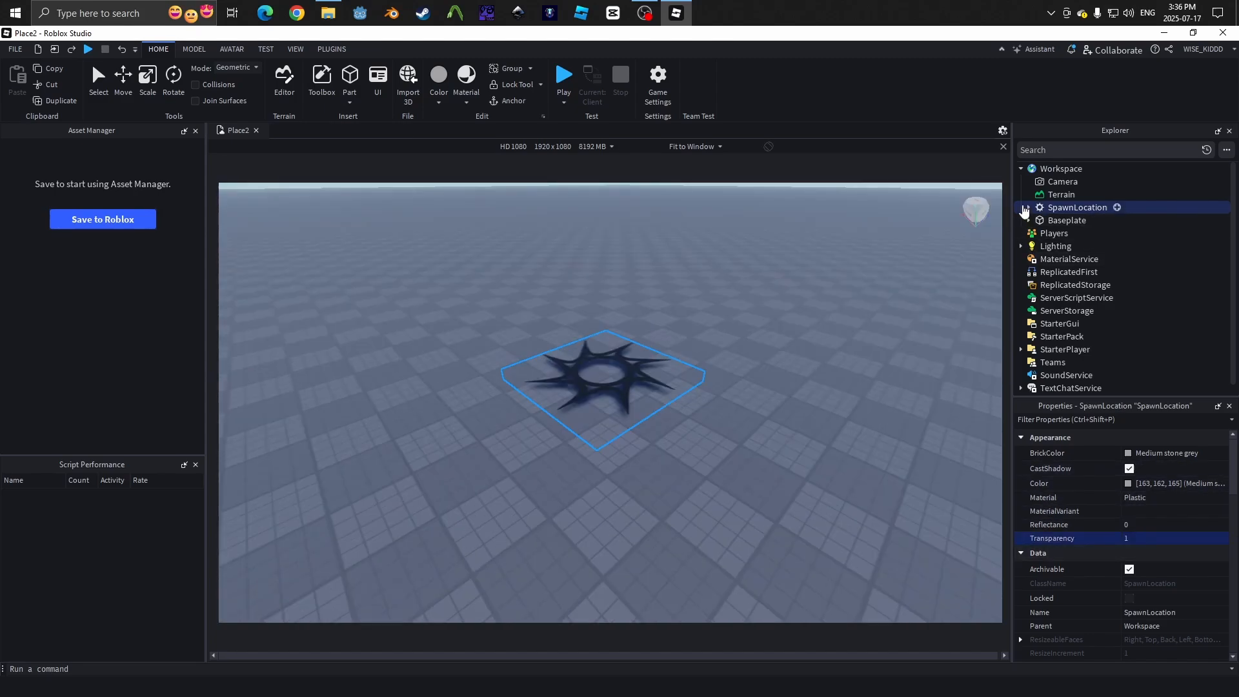
{"action": "right_click", "coordinate": [1067, 219]}
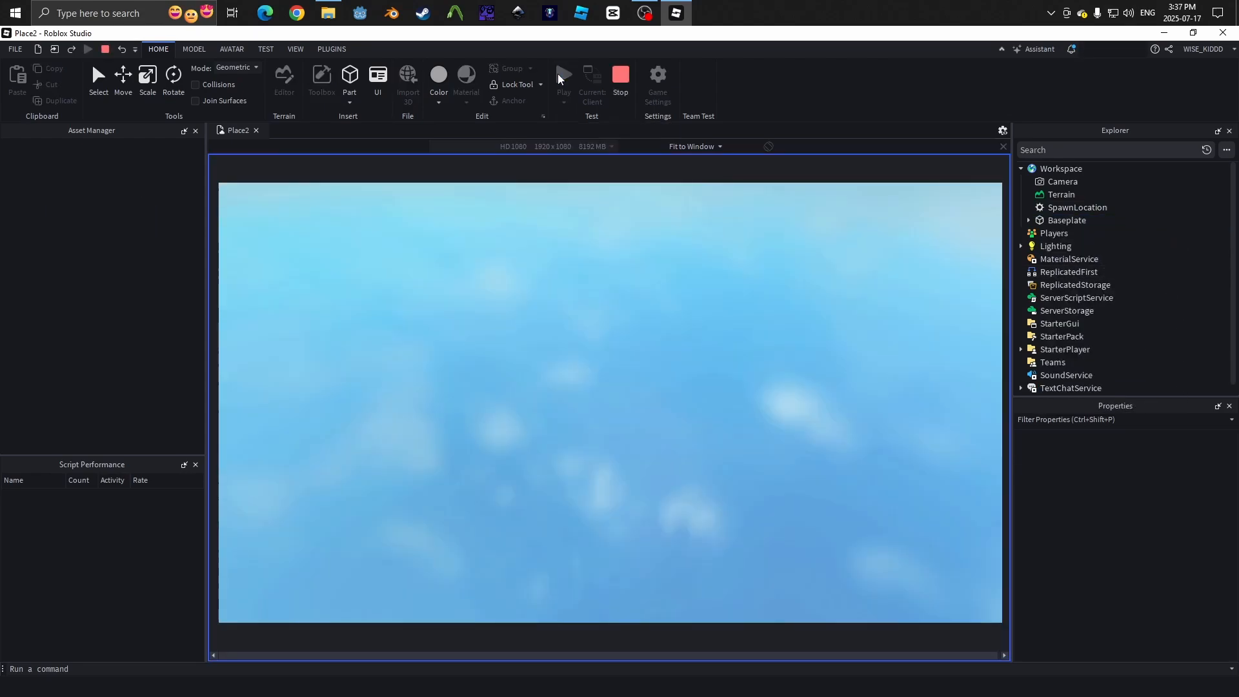
Step: End the play test and toggle the spawn pad's Anchored property
{"action": "left_click", "coordinate": [563, 75]}
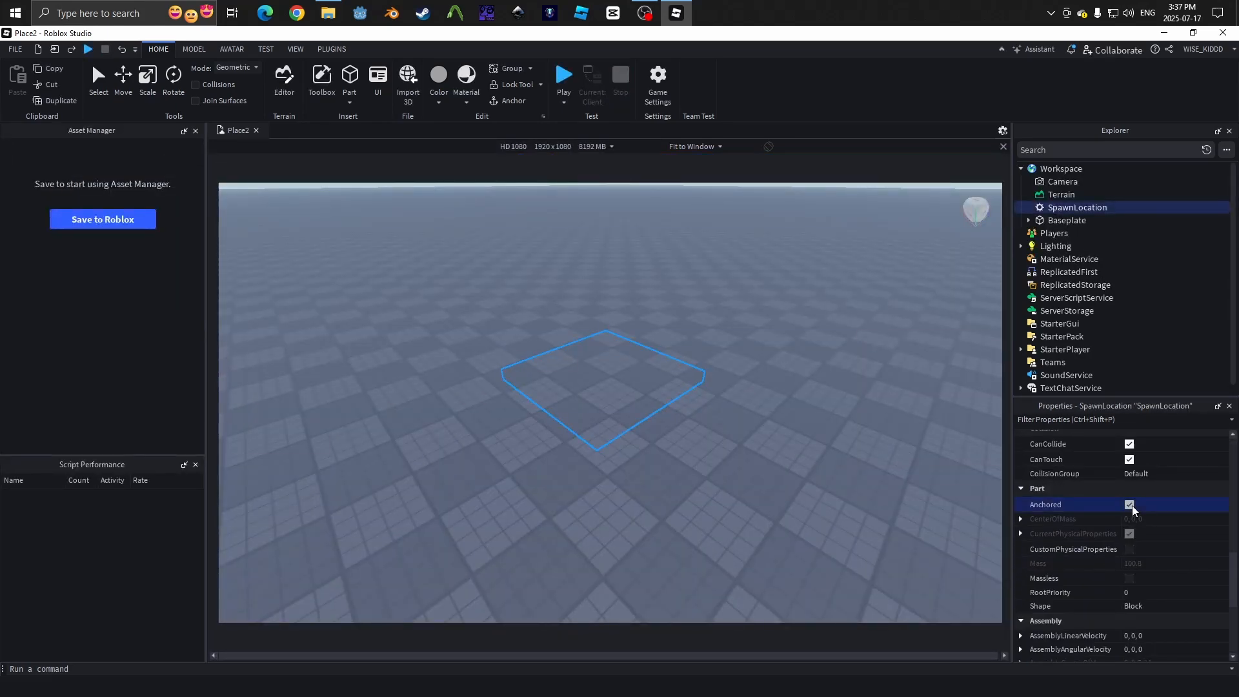
{"action": "left_click", "coordinate": [1129, 504]}
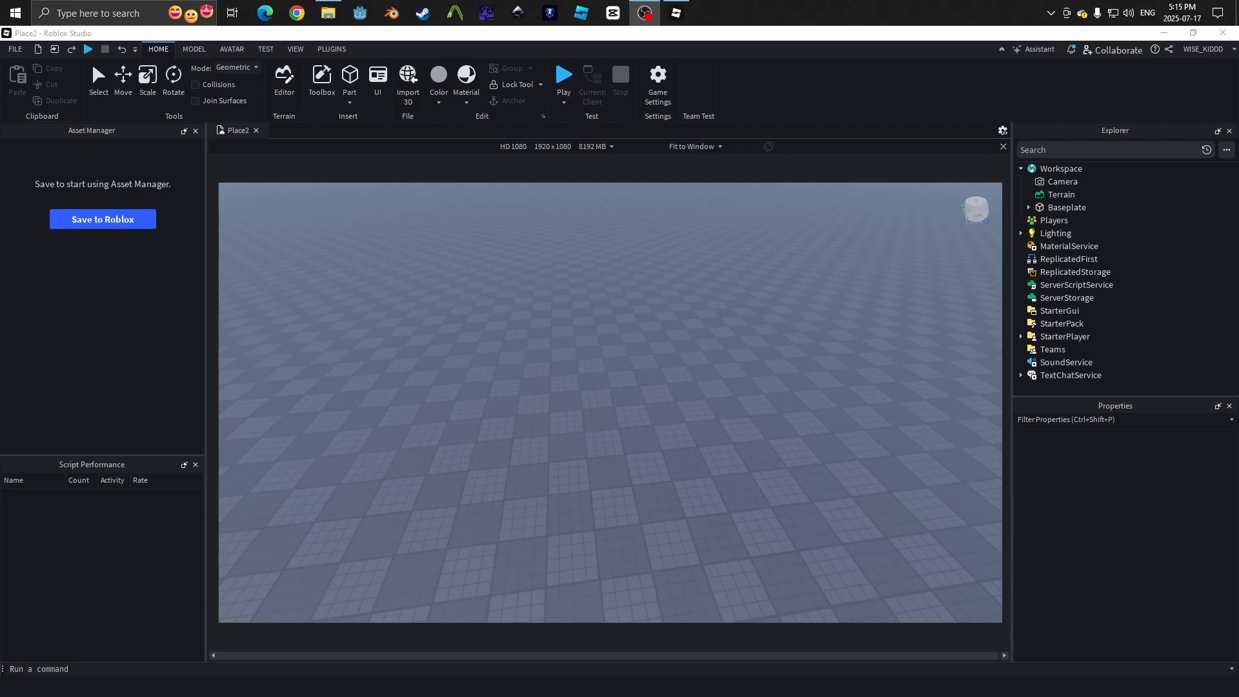
Step: Add a team under Teams, rename it Hiders, and set TeamColor to Really red
{"action": "left_click", "coordinate": [1052, 349]}
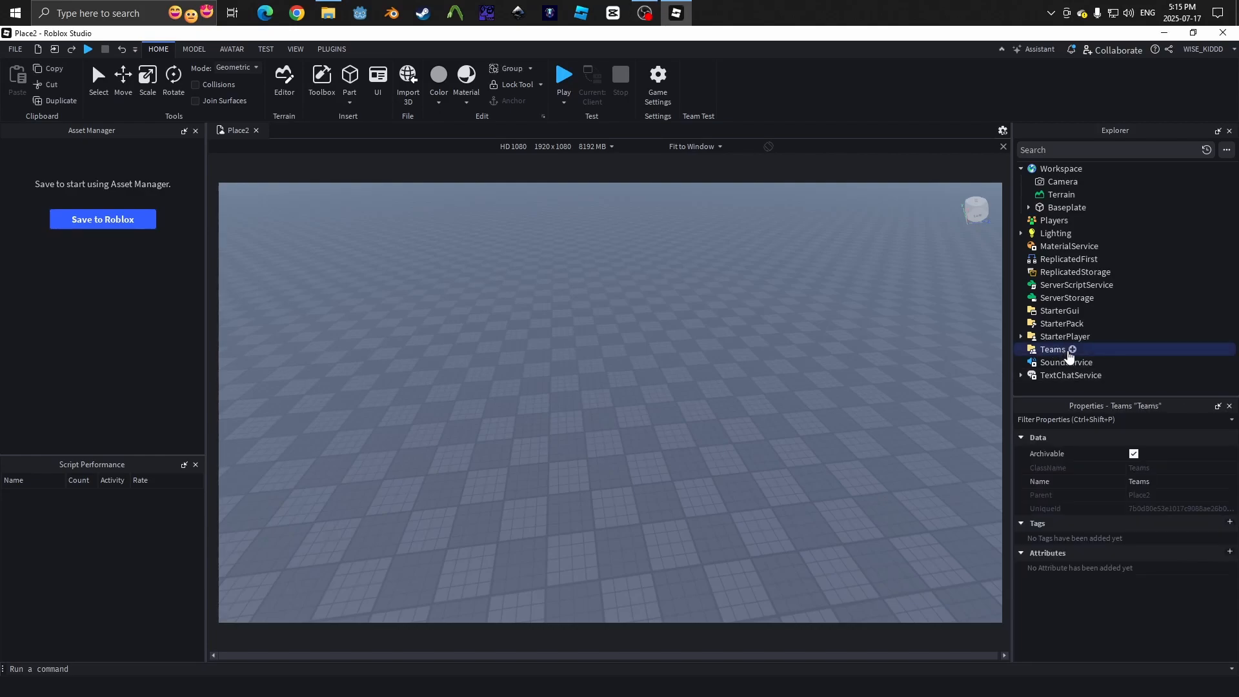
{"action": "left_click", "coordinate": [1073, 349]}
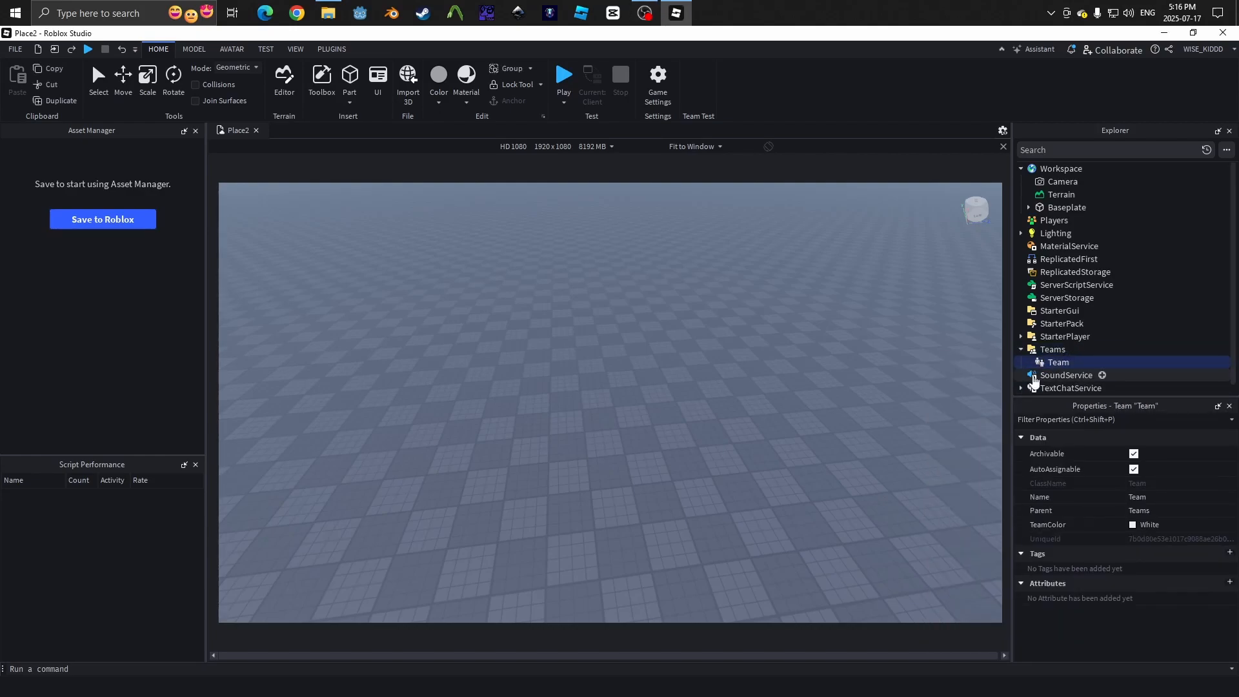
{"action": "right_click", "coordinate": [1057, 362]}
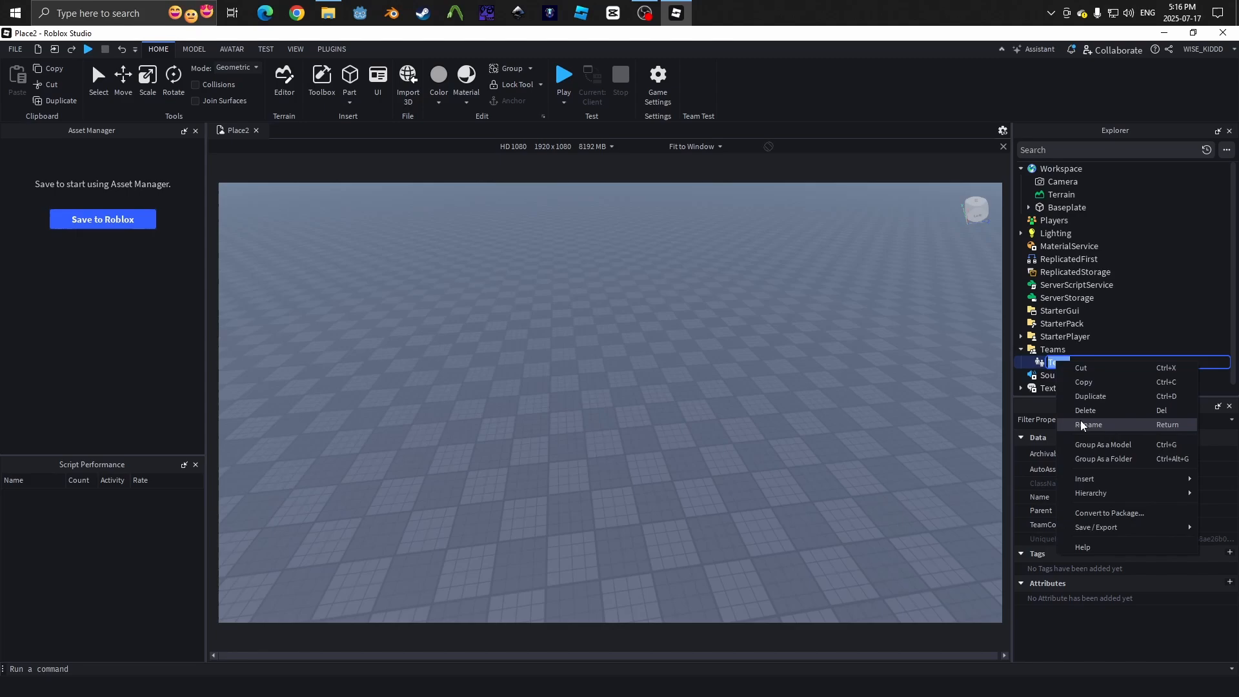
{"action": "left_click", "coordinate": [1088, 424]}
{"action": "type", "text": "H"}
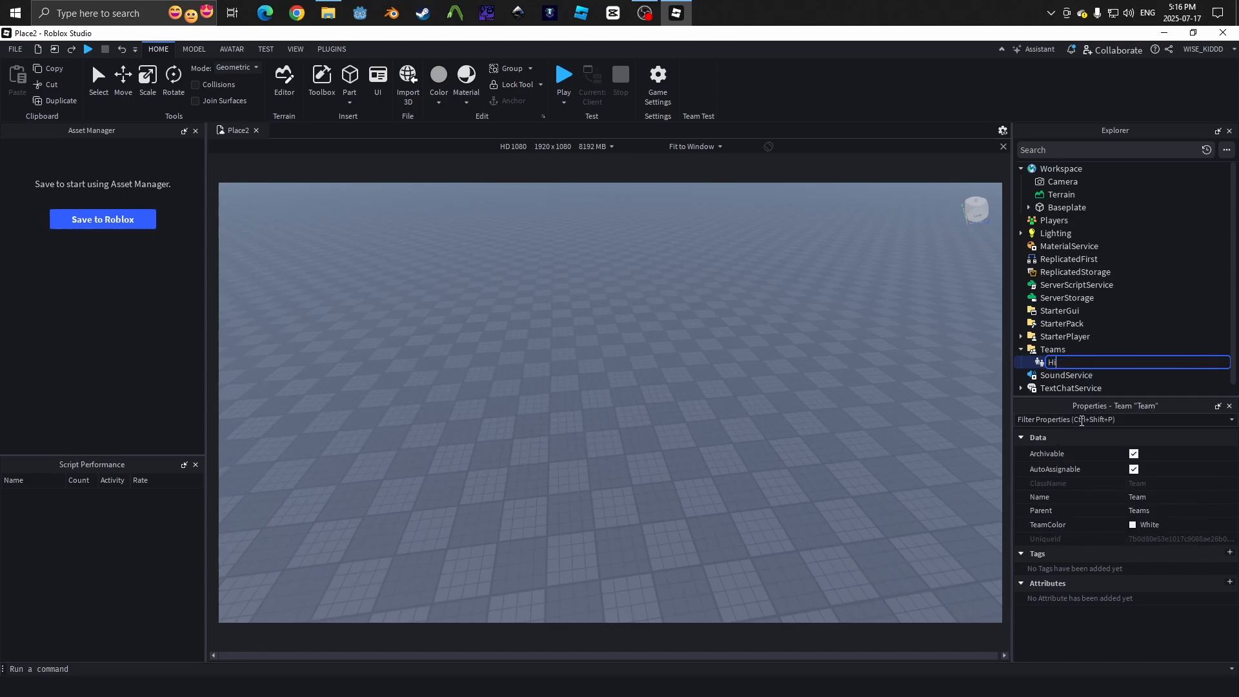
{"action": "type", "text": "iders"}
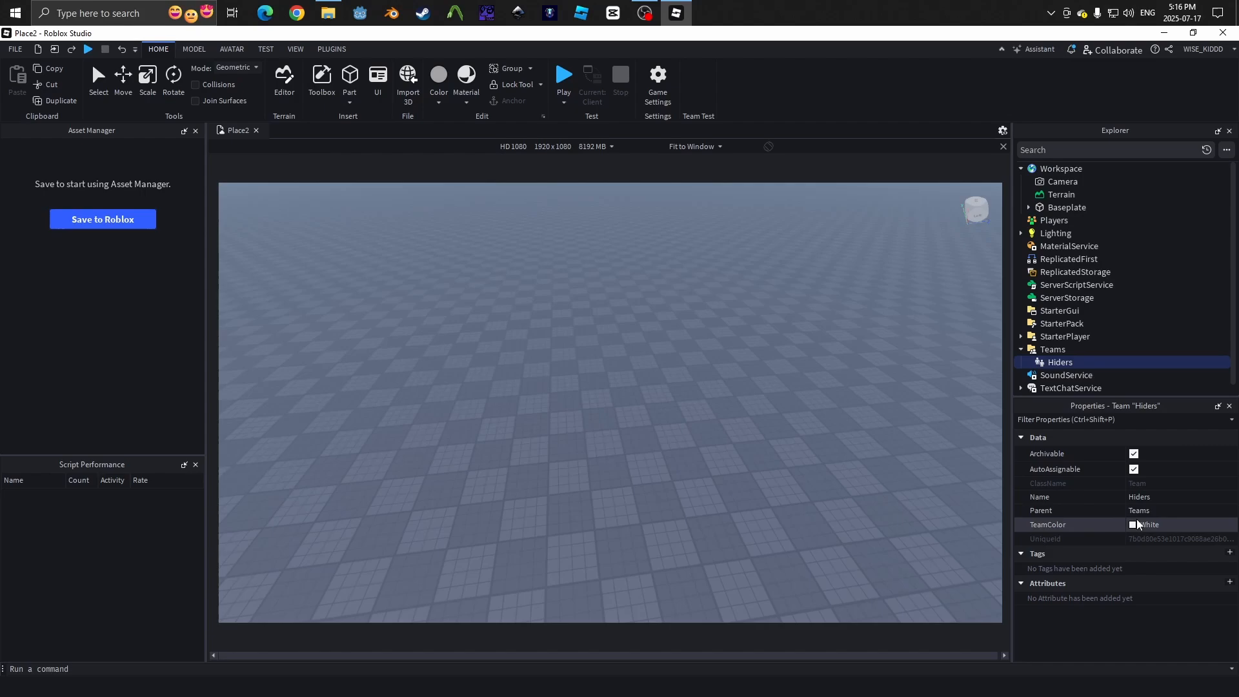
{"action": "left_click", "coordinate": [1133, 524]}
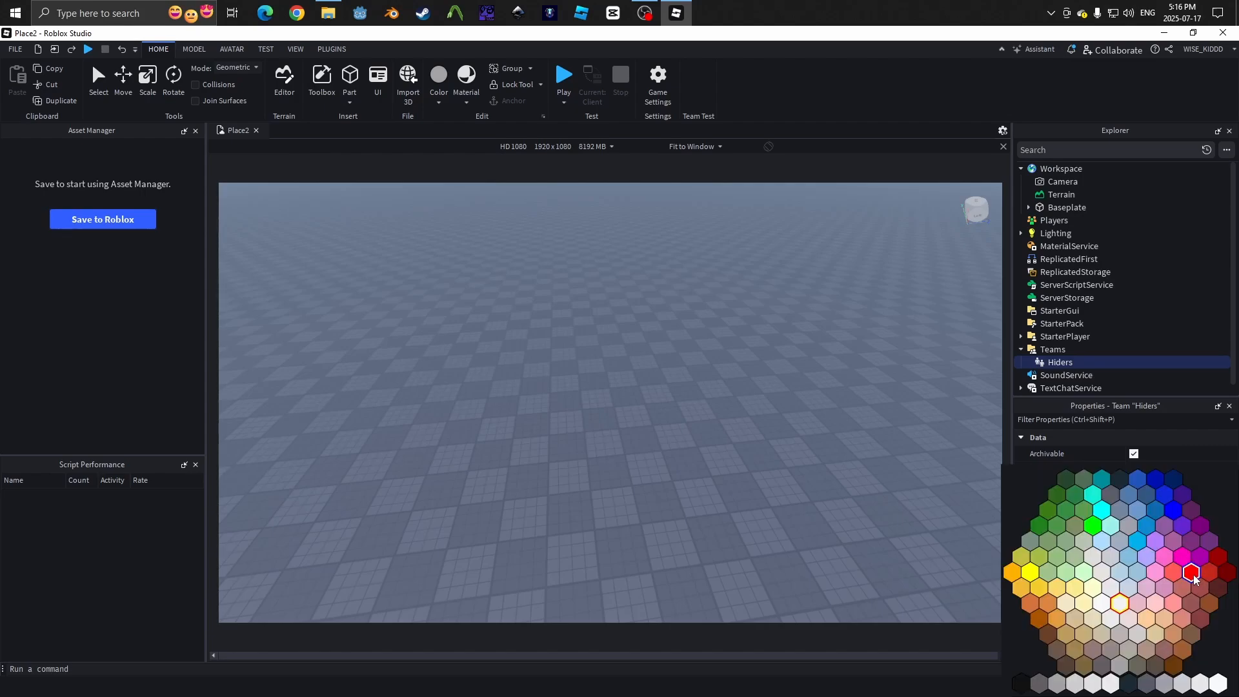
{"action": "left_click", "coordinate": [1191, 573]}
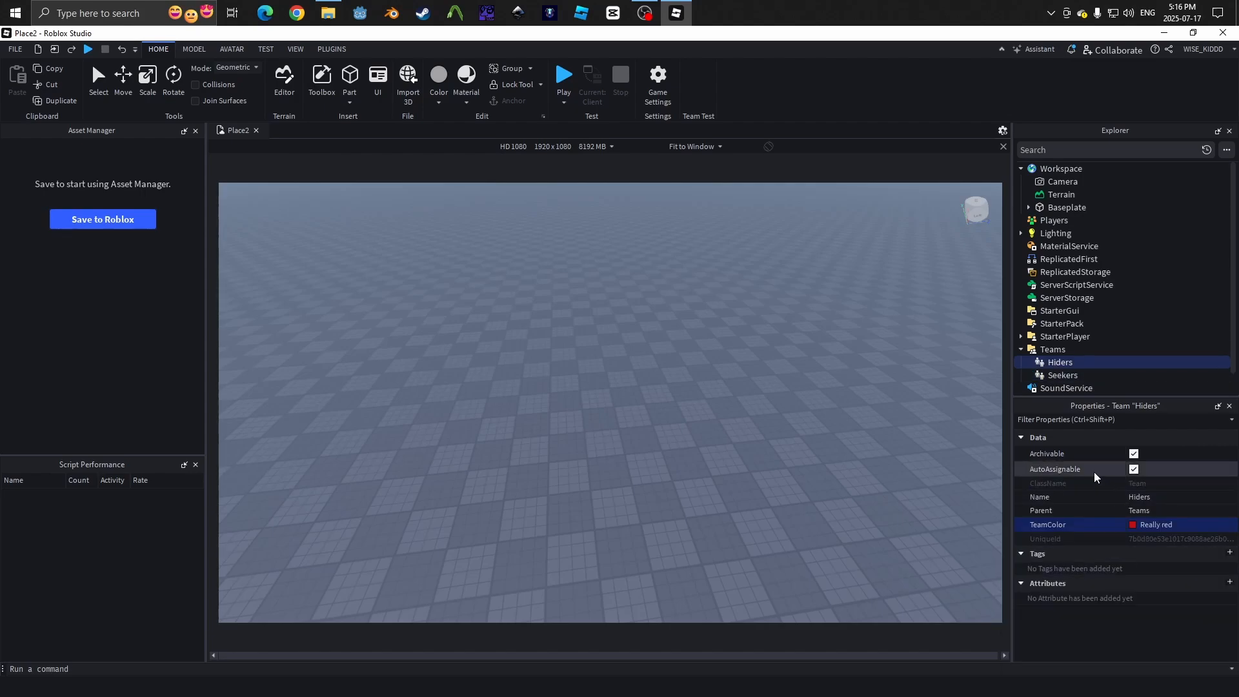
{"action": "mouse_move", "coordinate": [1055, 468]}
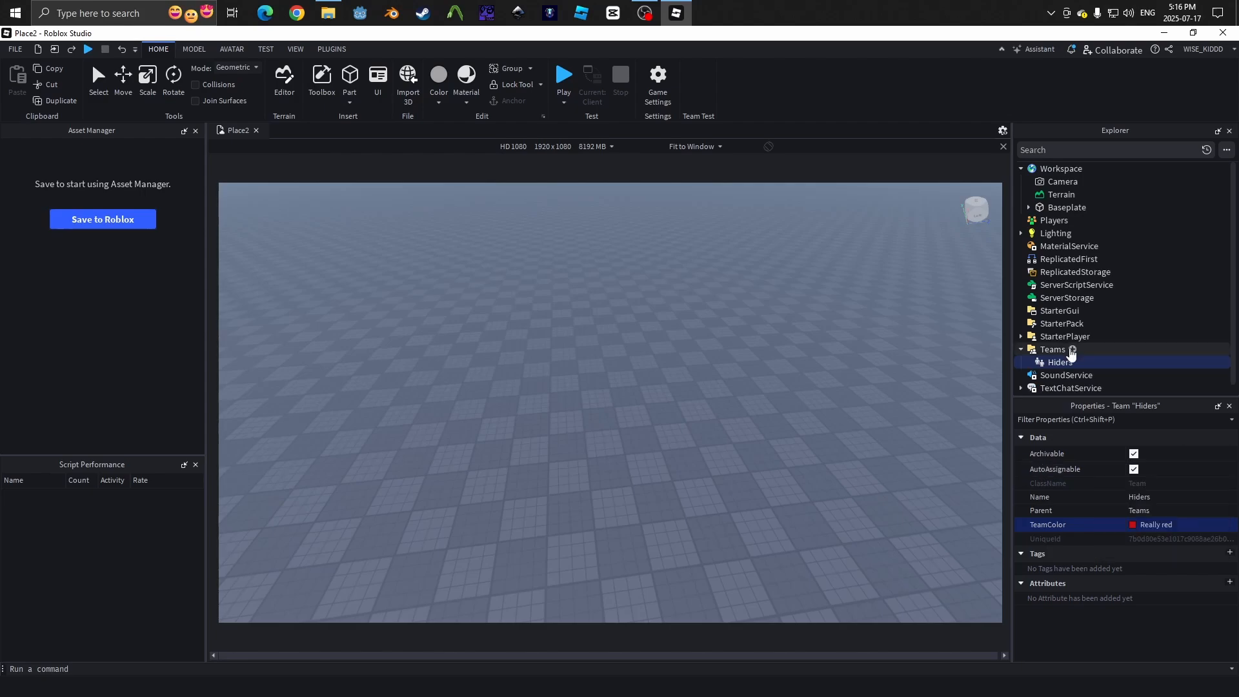
Step: Set the Seekers team's TeamColor to blue and add a SpawnLocation to Workspace
{"action": "left_click", "coordinate": [1053, 349]}
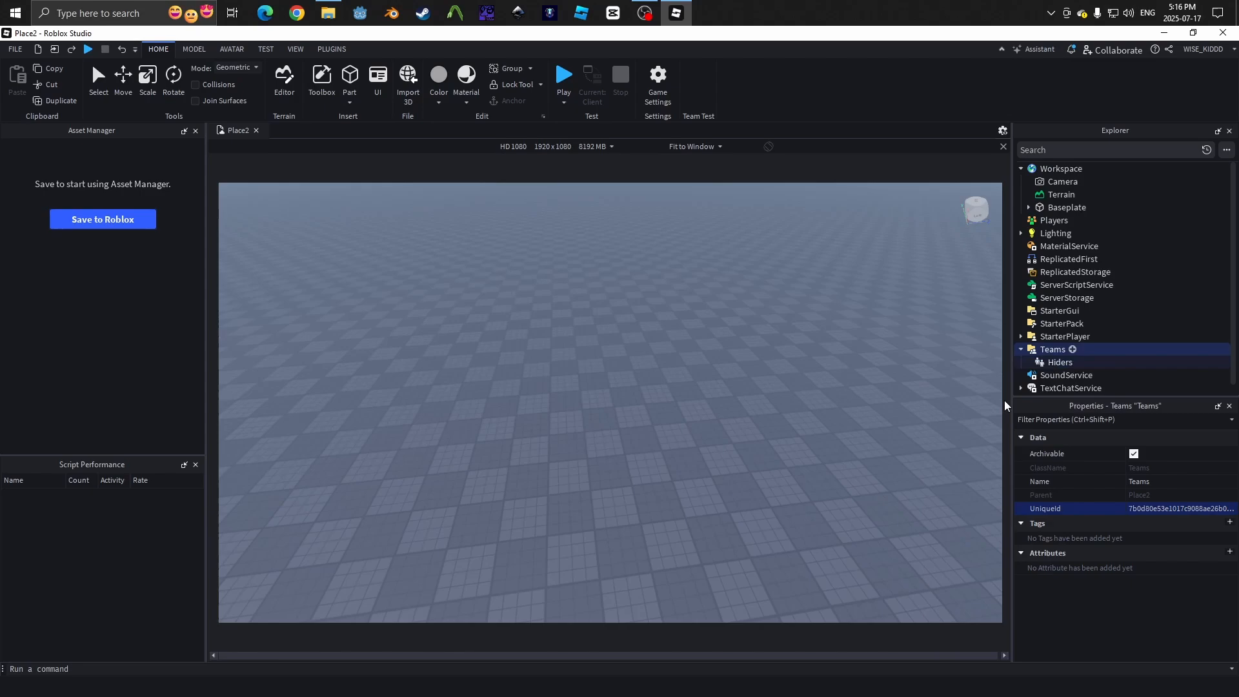
{"action": "right_click", "coordinate": [1054, 374]}
{"action": "type", "text": "Seekers"}
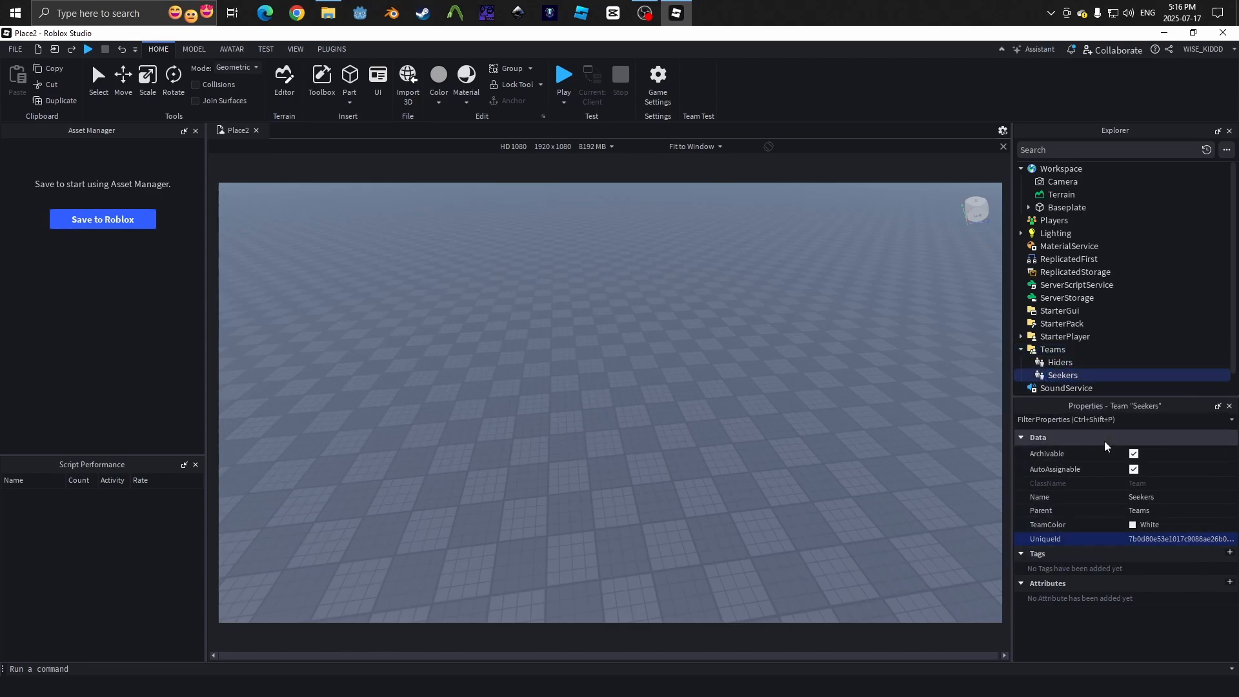
{"action": "left_click", "coordinate": [1132, 524]}
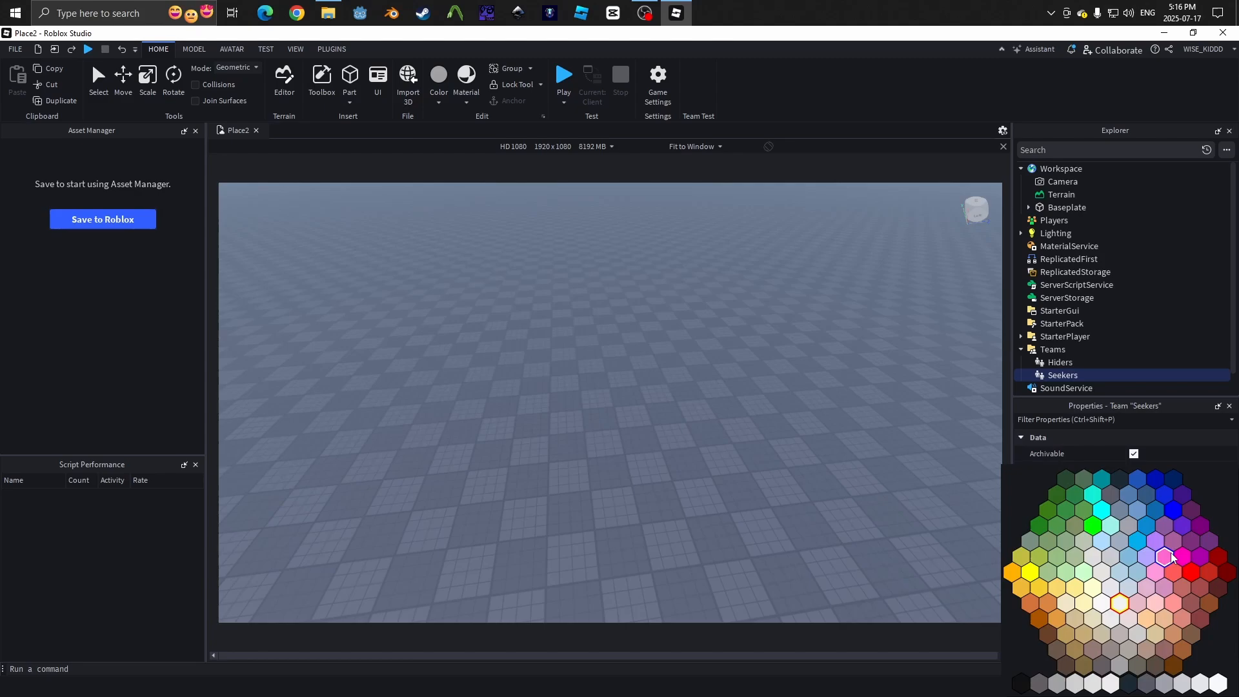
{"action": "left_click", "coordinate": [1171, 510]}
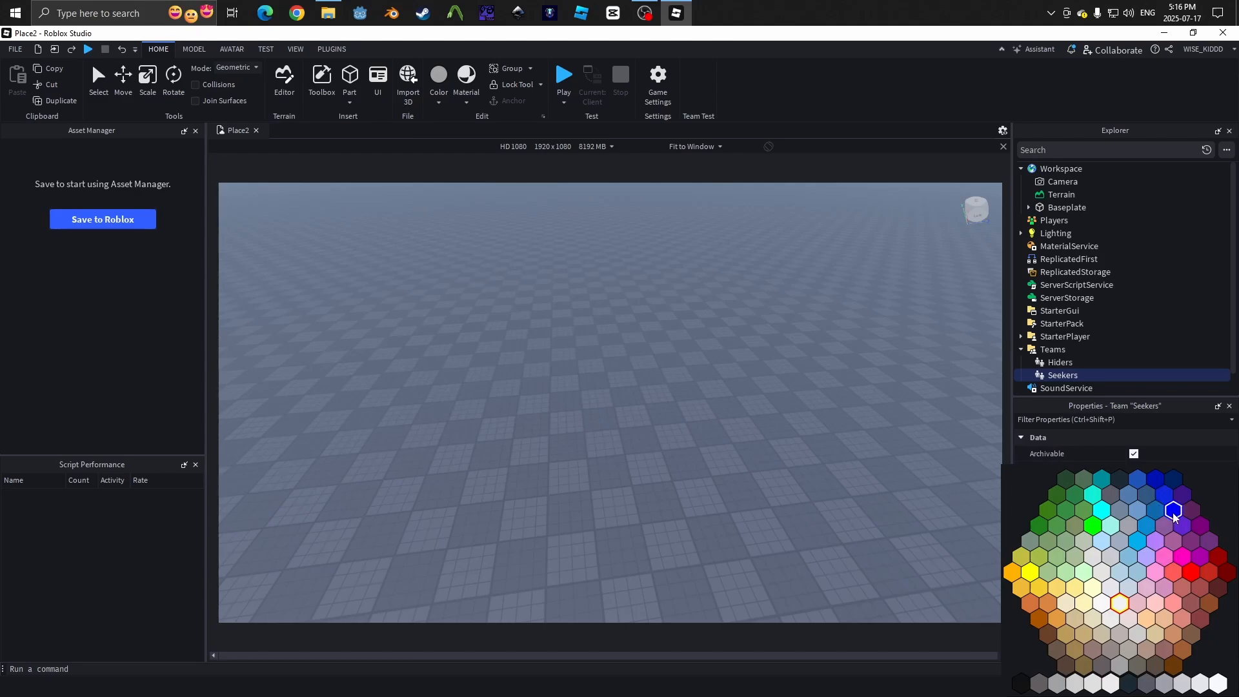
{"action": "left_click", "coordinate": [1090, 168]}
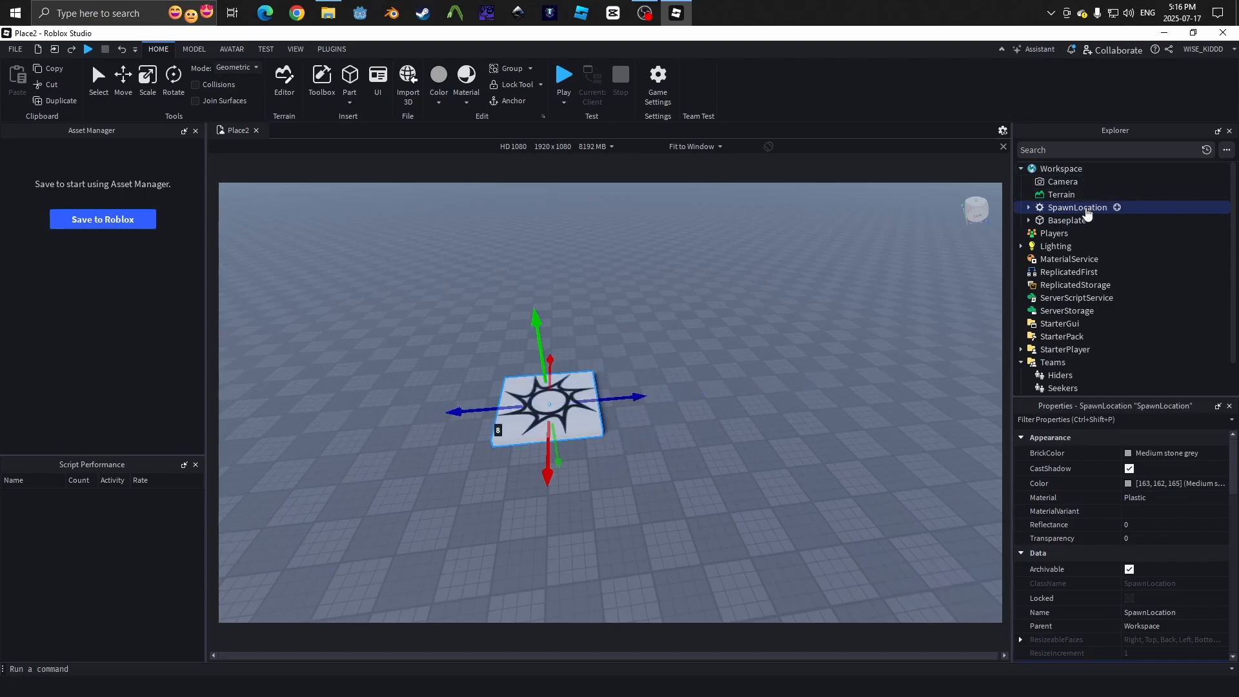
Step: Rename the spawns HidersLocation and SeekersLocation with red and blue team colours, then play-test
{"action": "double_click", "coordinate": [1077, 207]}
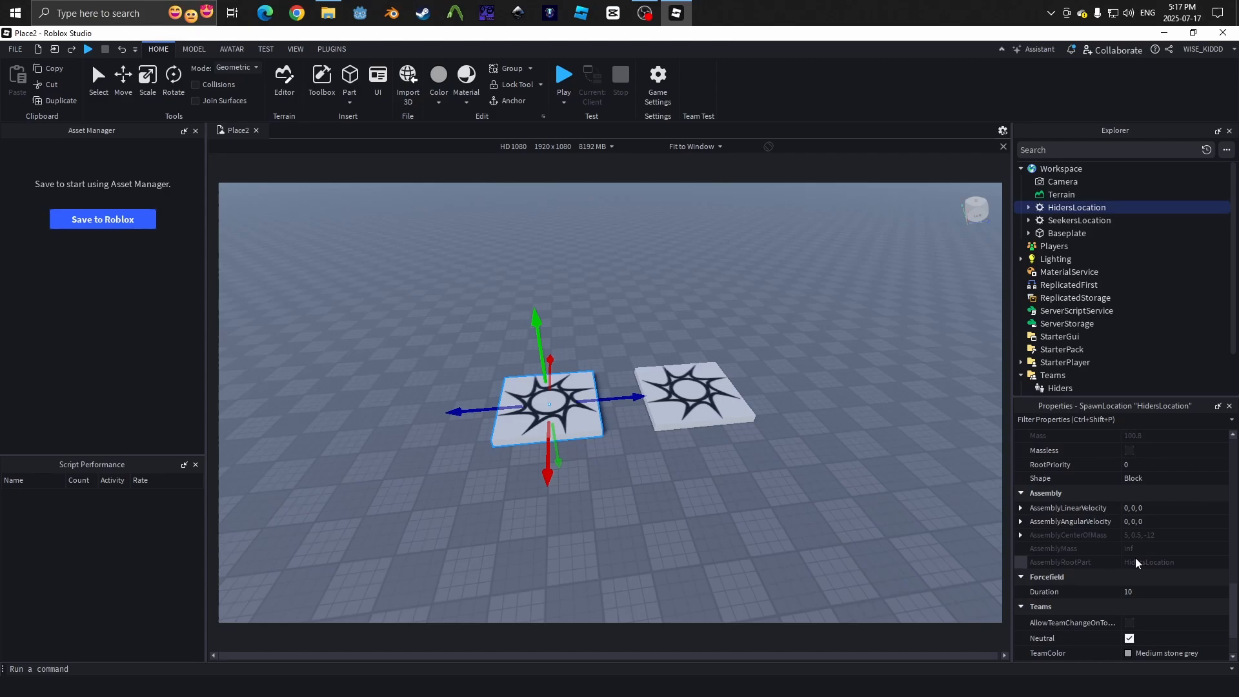
{"action": "left_click", "coordinate": [1129, 653]}
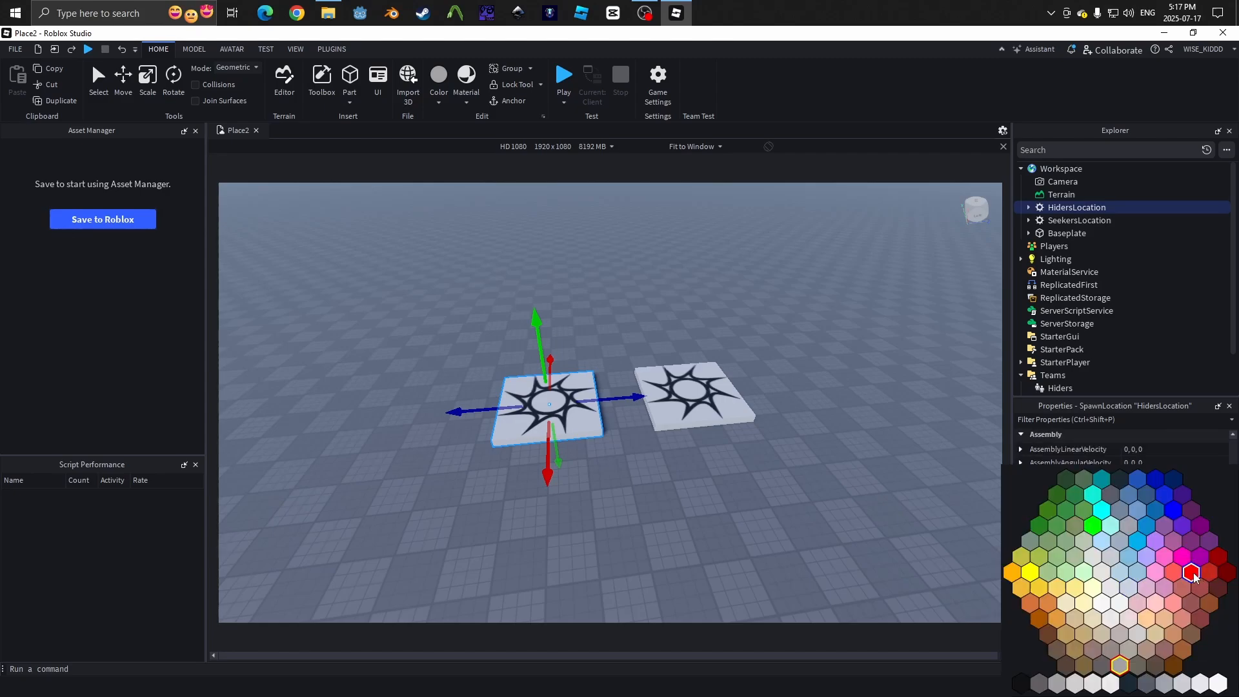
{"action": "left_click", "coordinate": [1077, 220]}
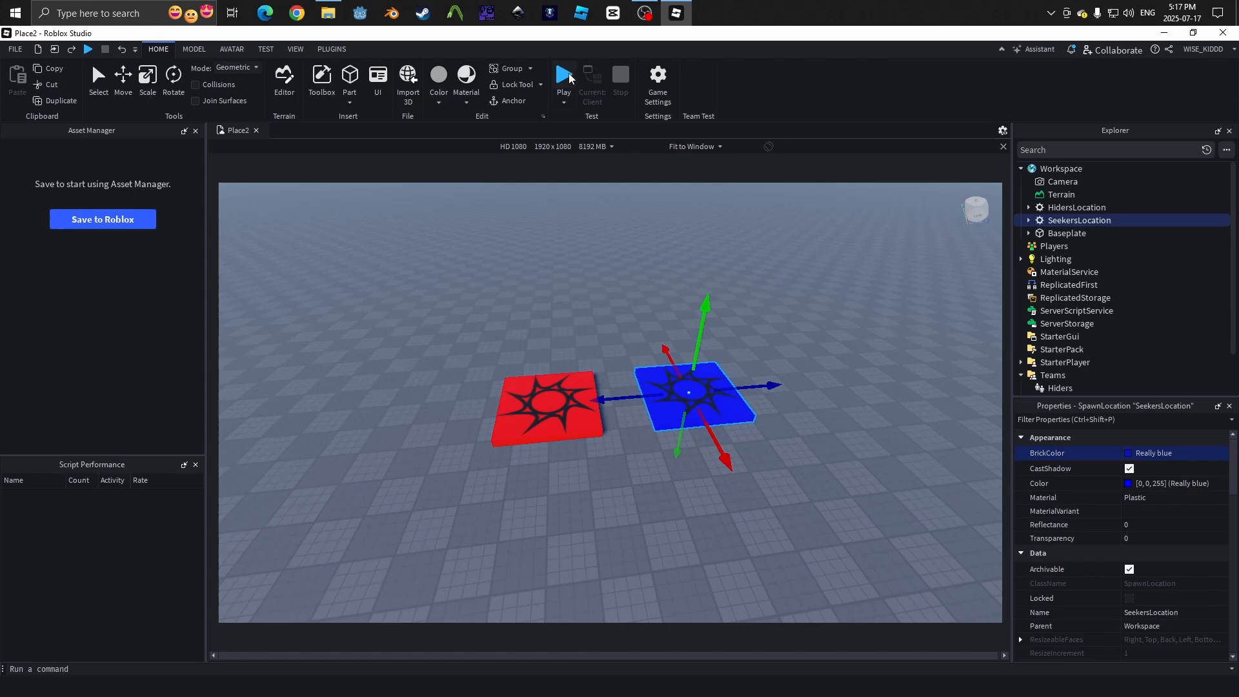
{"action": "left_click", "coordinate": [563, 74]}
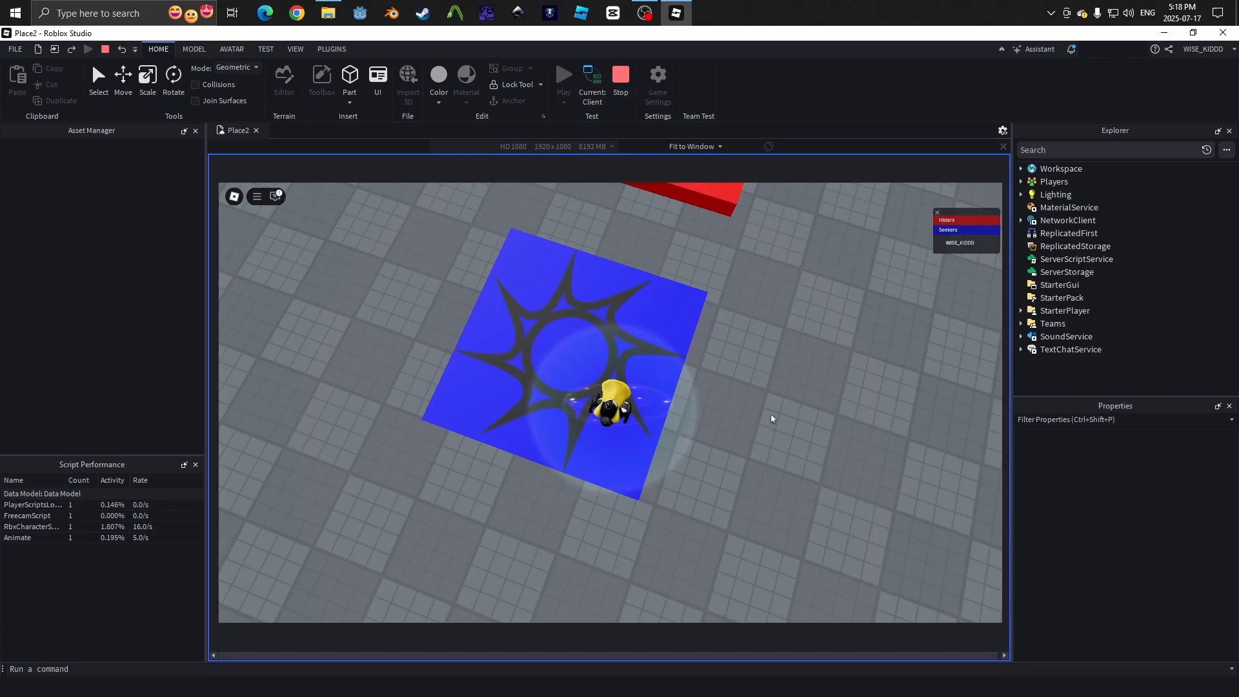
Step: Stop the play test to return to editing
{"action": "left_click", "coordinate": [564, 74]}
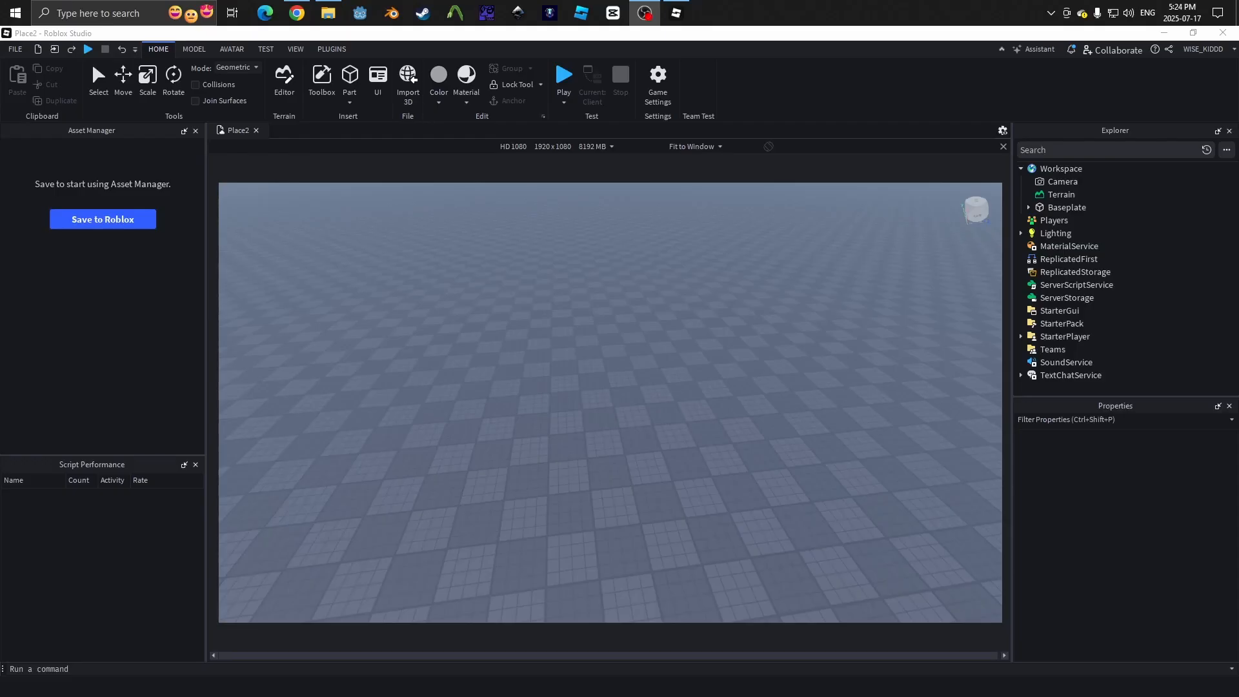
Step: Add a checkpoint SpawnLocation to Workspace and a Script under ServerScriptService
{"action": "left_click", "coordinate": [1090, 169]}
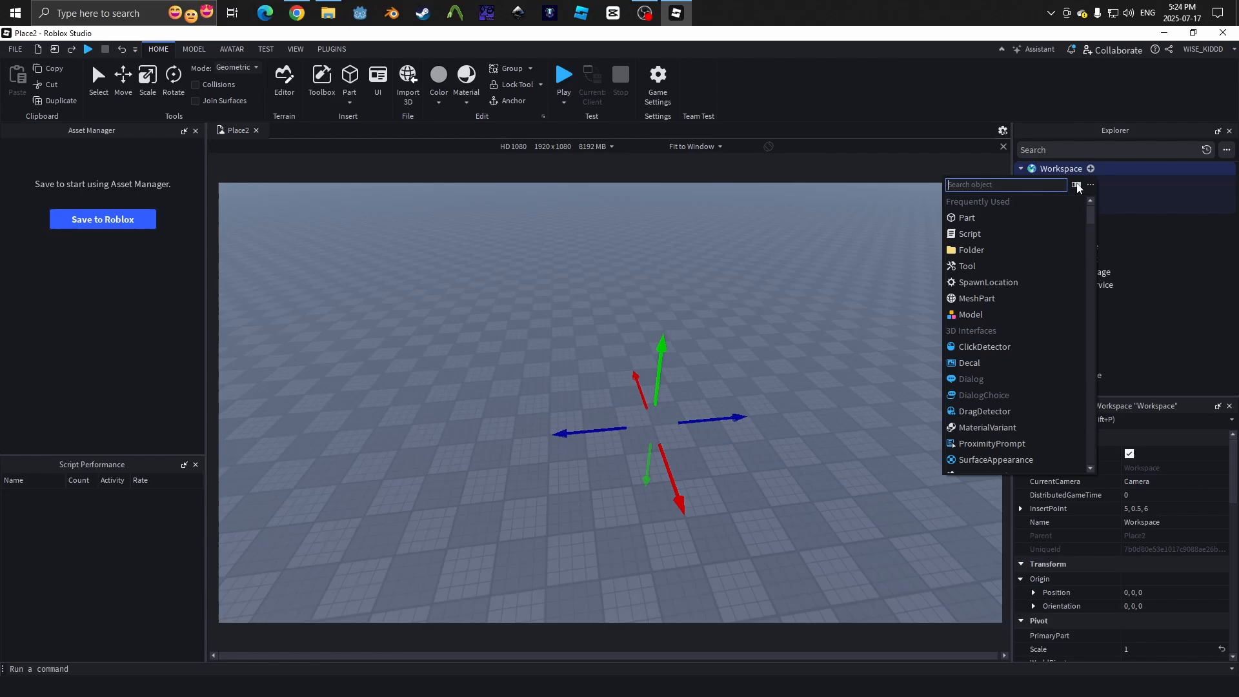
{"action": "left_click", "coordinate": [988, 282]}
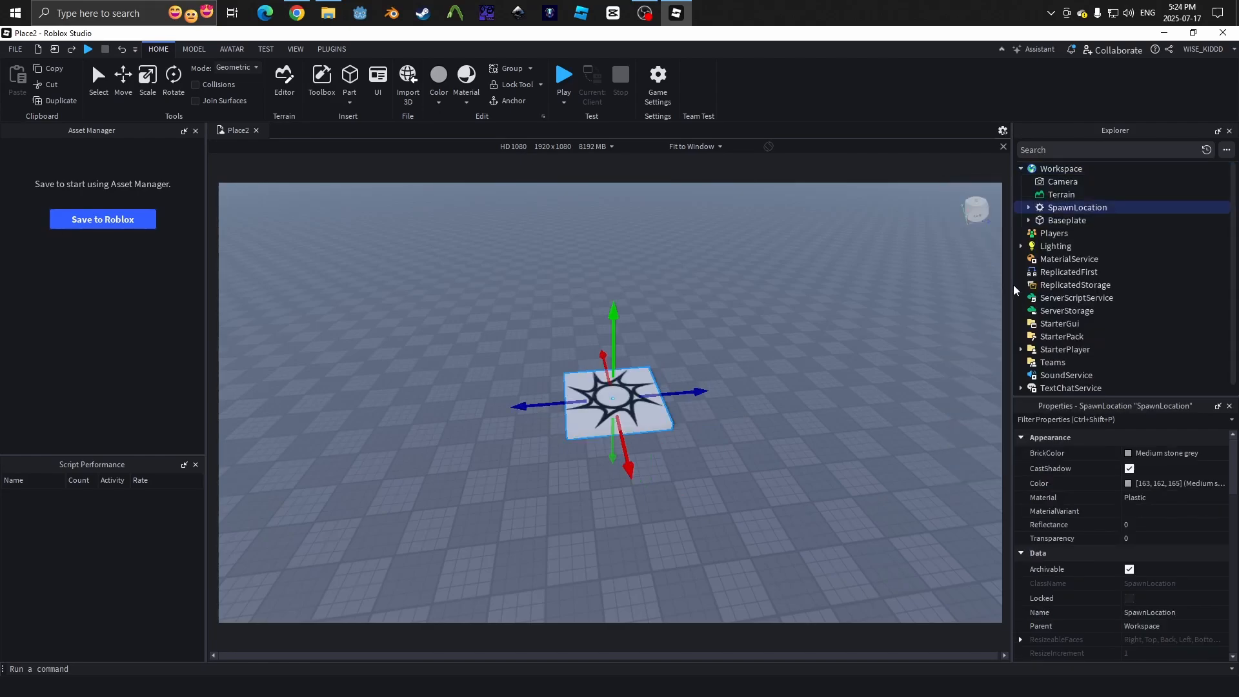
{"action": "left_click", "coordinate": [1124, 298]}
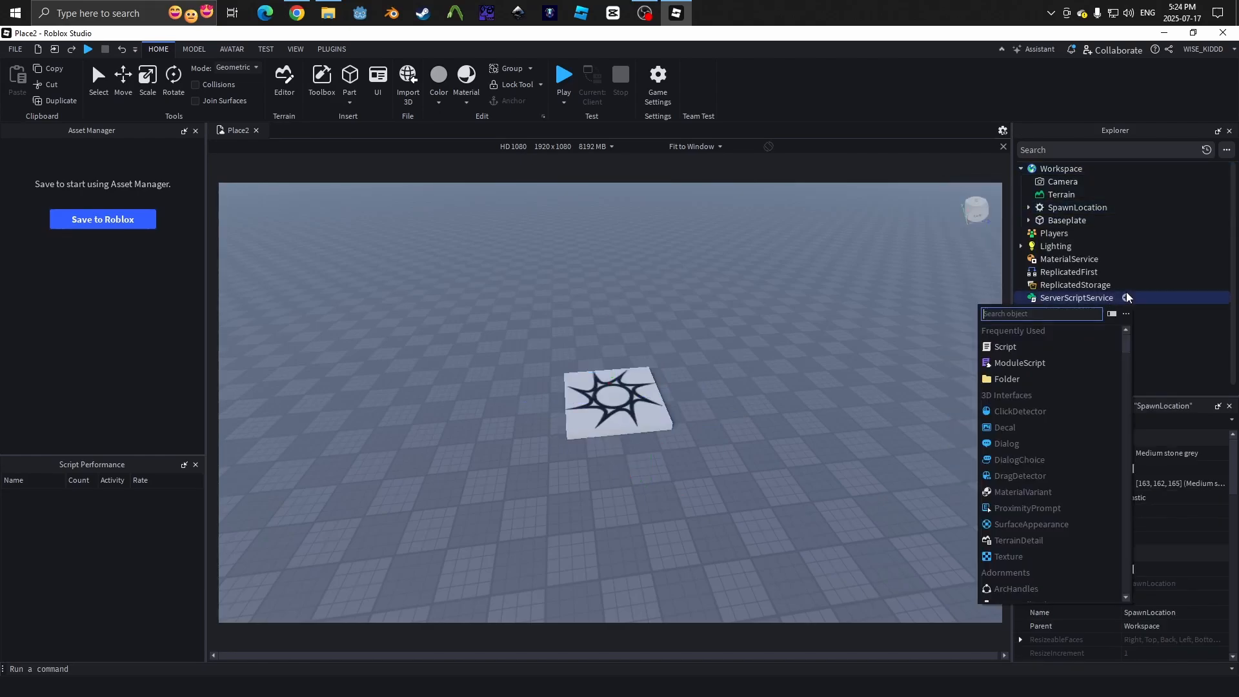
{"action": "left_click", "coordinate": [1003, 346]}
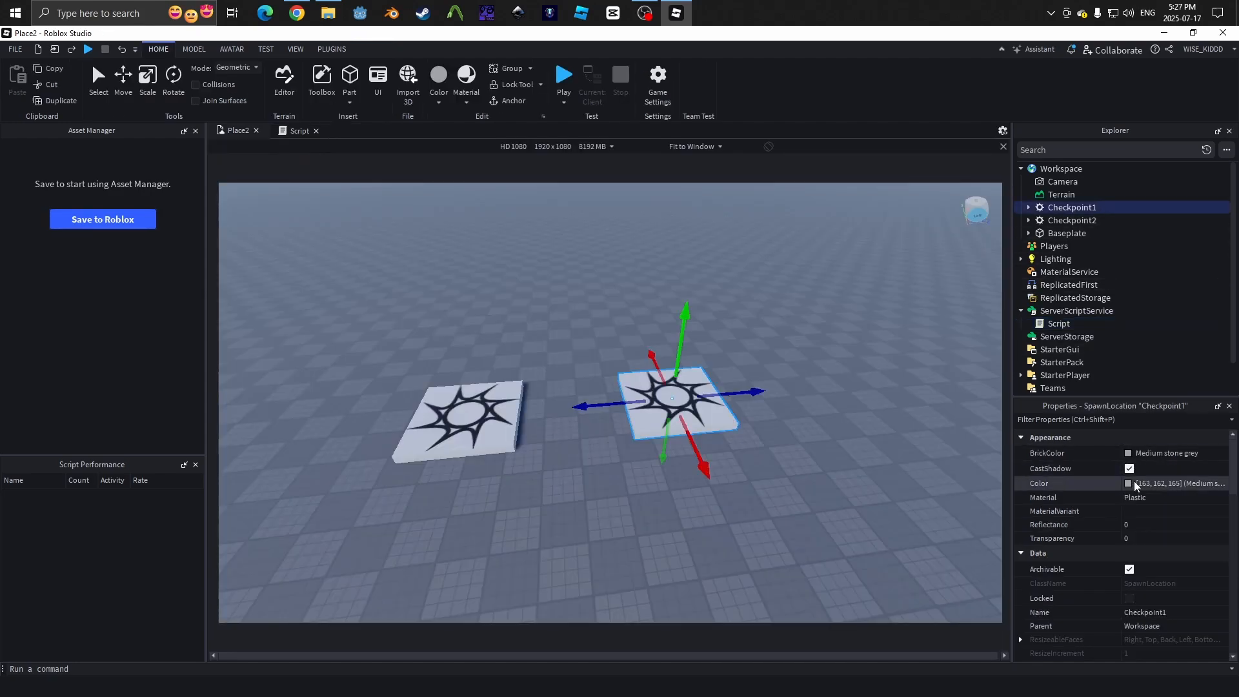
Step: Give Checkpoint1 a yellow colour through the Color picker
{"action": "left_click", "coordinate": [1128, 482]}
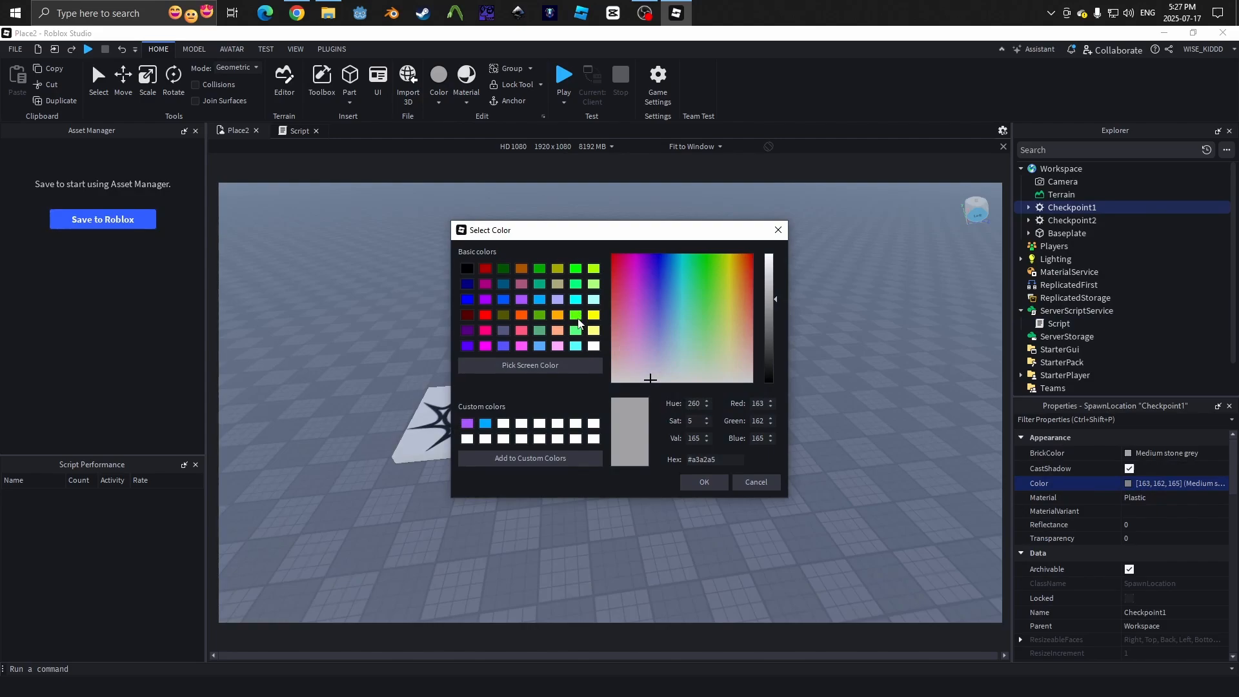
{"action": "left_click", "coordinate": [701, 482]}
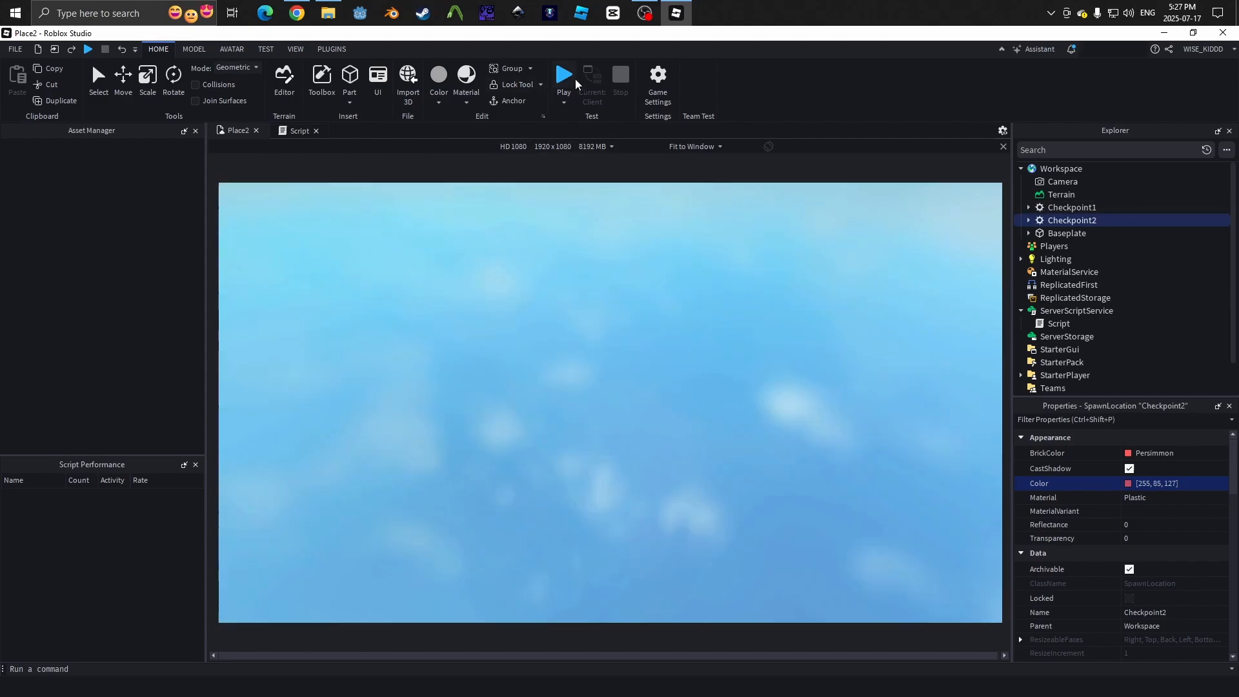
Step: Play-test from yellow Checkpoint1 to pink Checkpoint2, then stop the test
{"action": "left_click", "coordinate": [564, 75]}
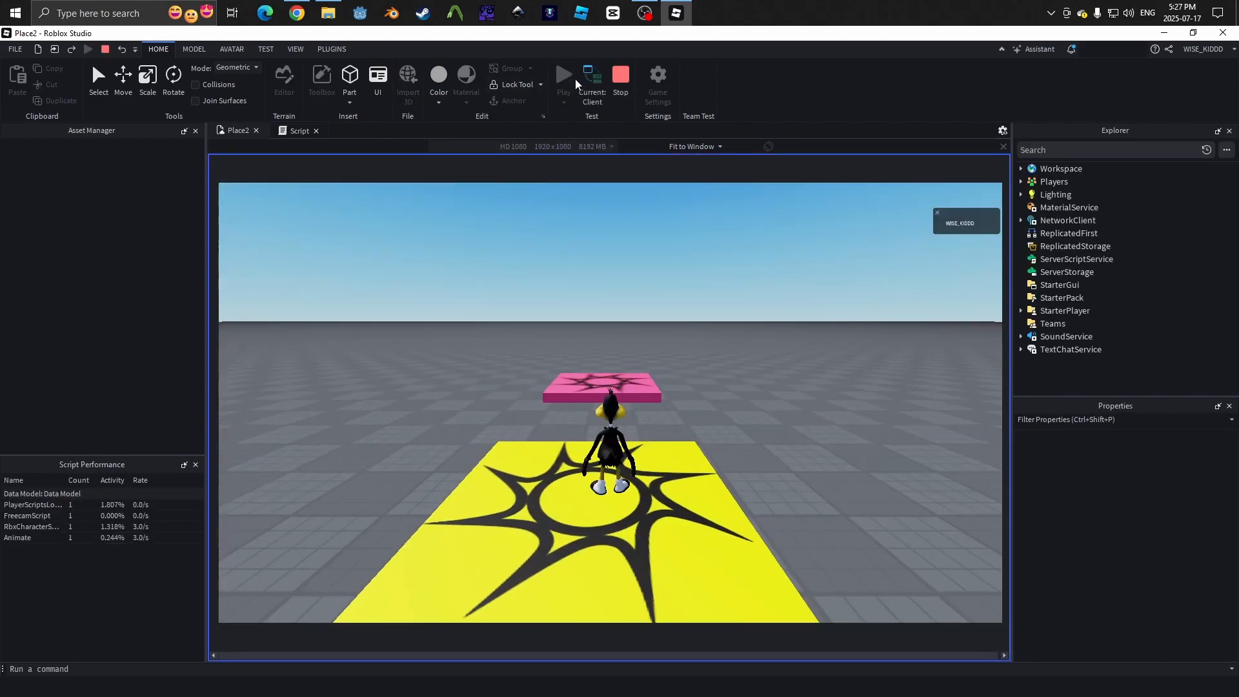
{"action": "left_click", "coordinate": [563, 78]}
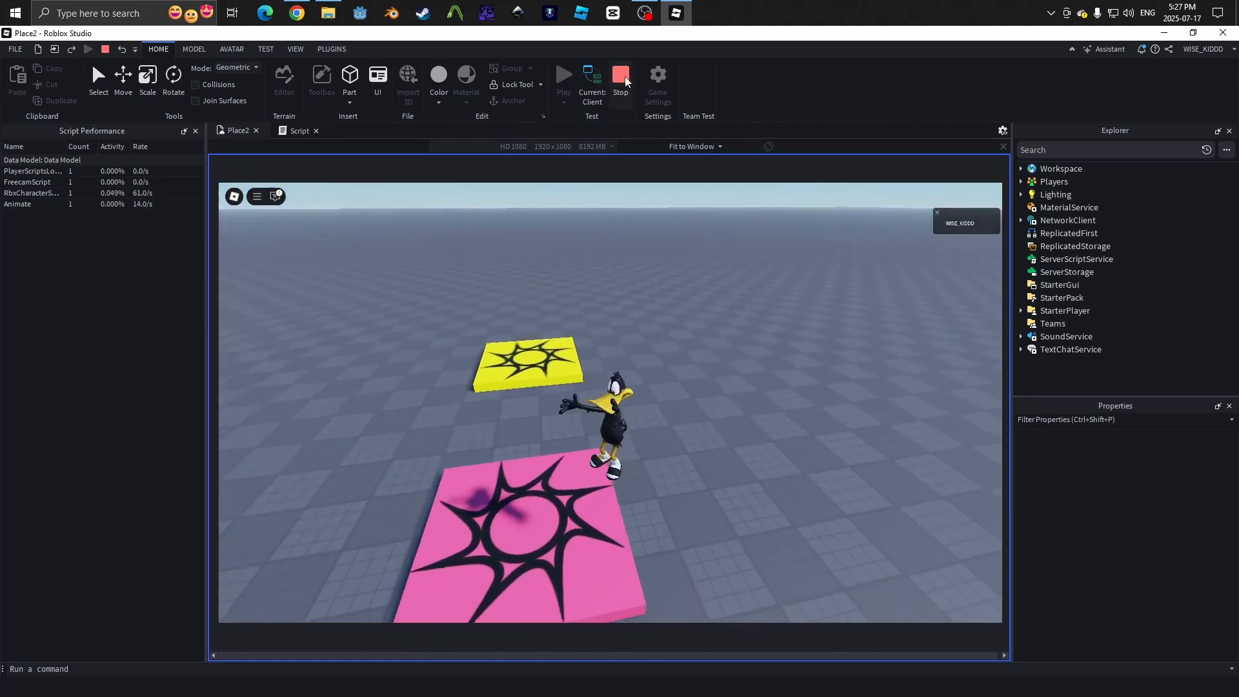
{"action": "left_click", "coordinate": [620, 75]}
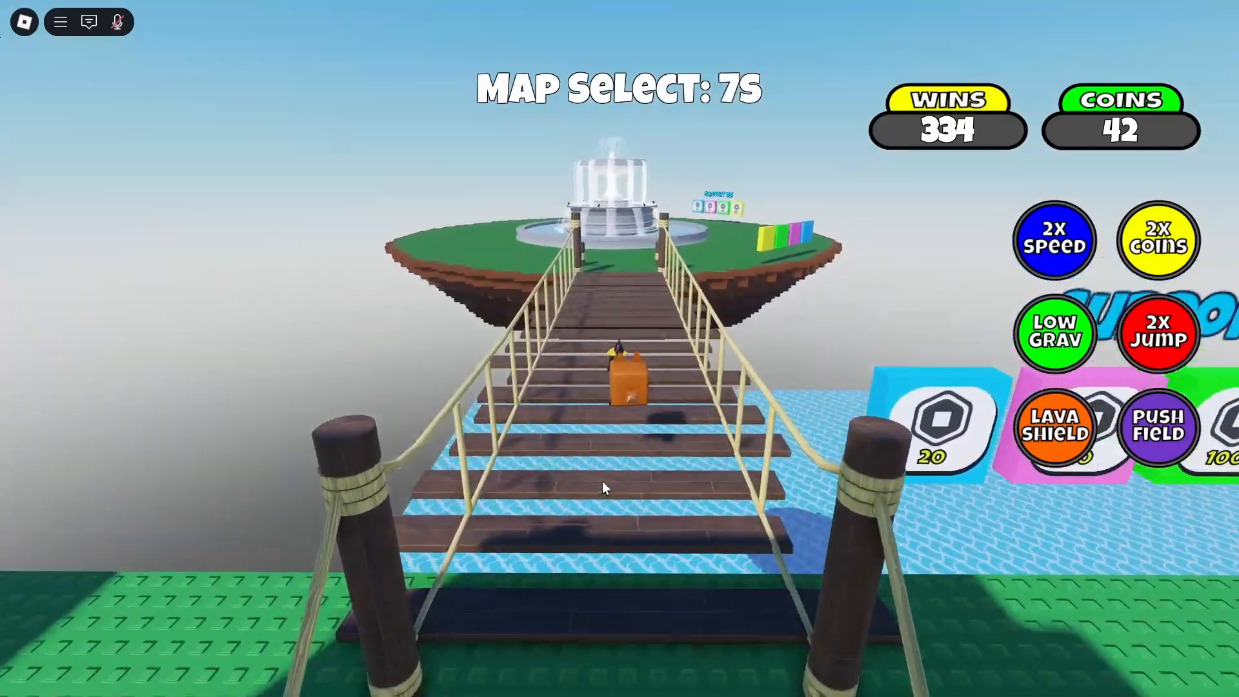